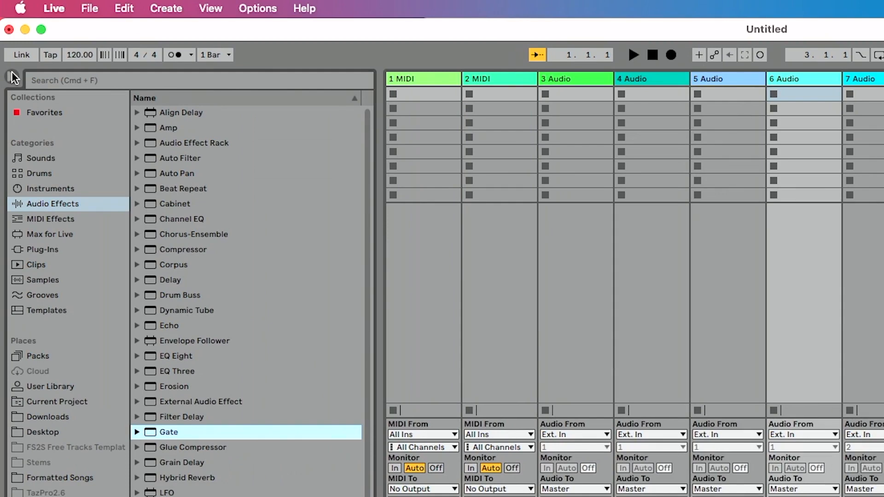
# Show the saved template sets, such as Podcast Template and Song Creation, in the browser
pyautogui.click(47, 310)
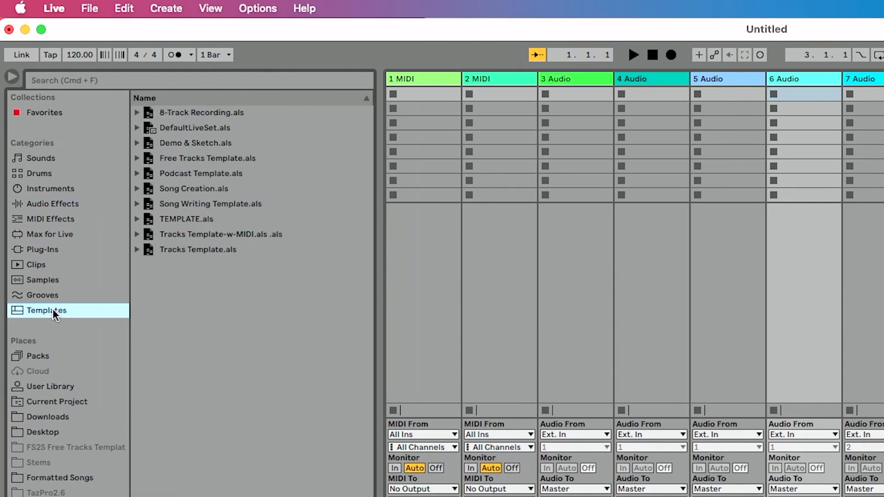
pyautogui.moveTo(219, 187)
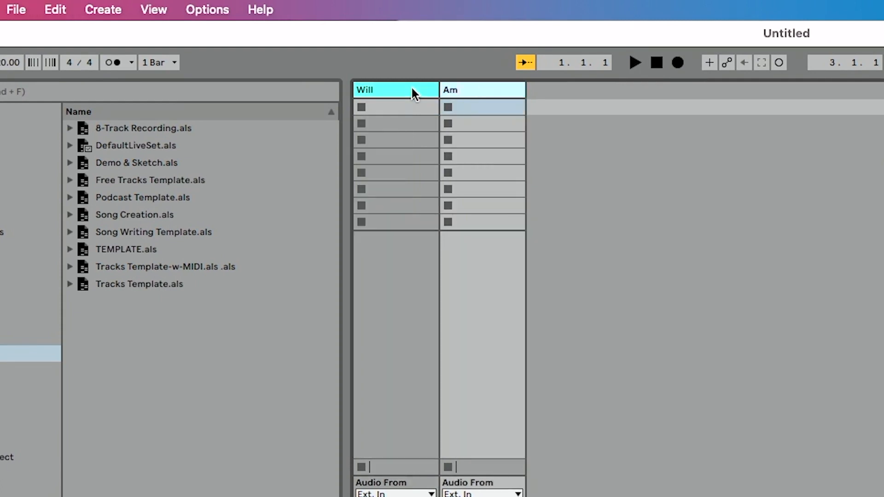
# Name the second audio track Amber, leaving two tracks named Will and Amber
pyautogui.write('Amber')
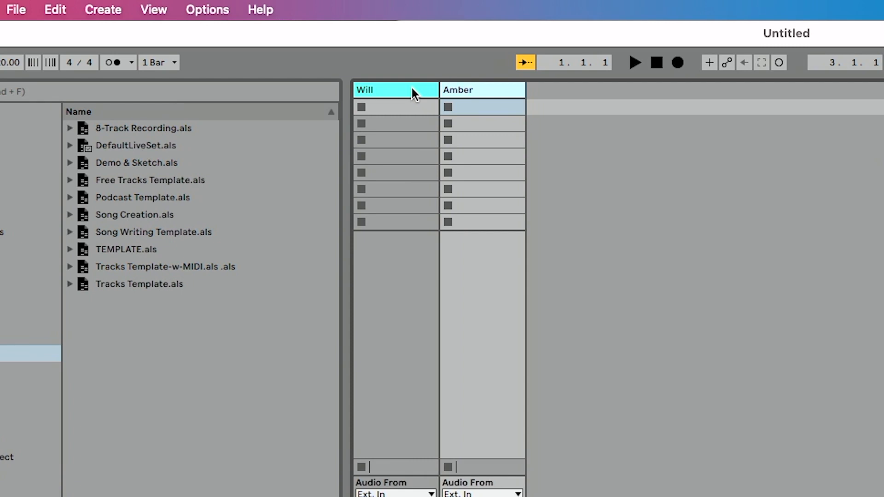
pyautogui.scroll(-3)
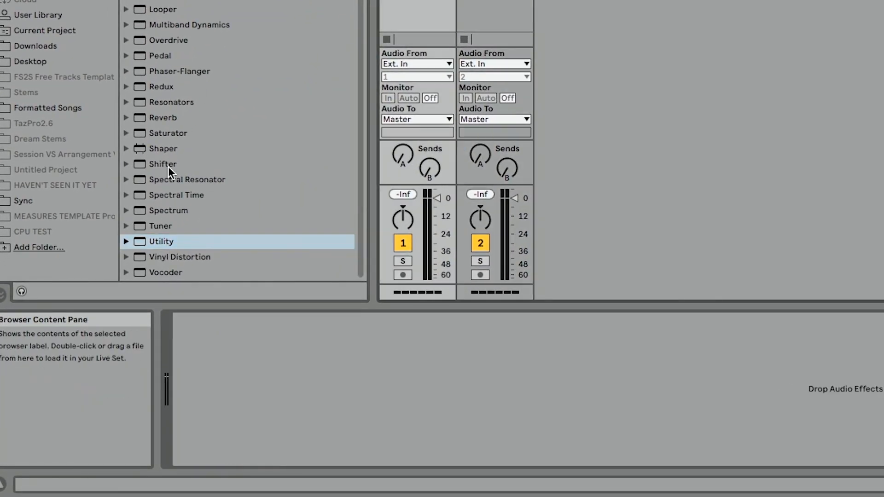
# Load the Utility, Compressor and Reverb effects onto the Amber track
pyautogui.doubleClick(162, 242)
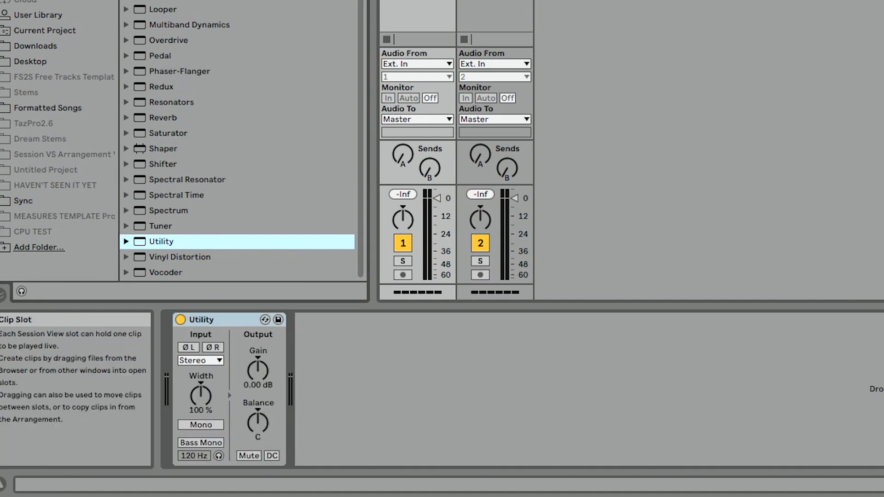
pyautogui.scroll(-3)
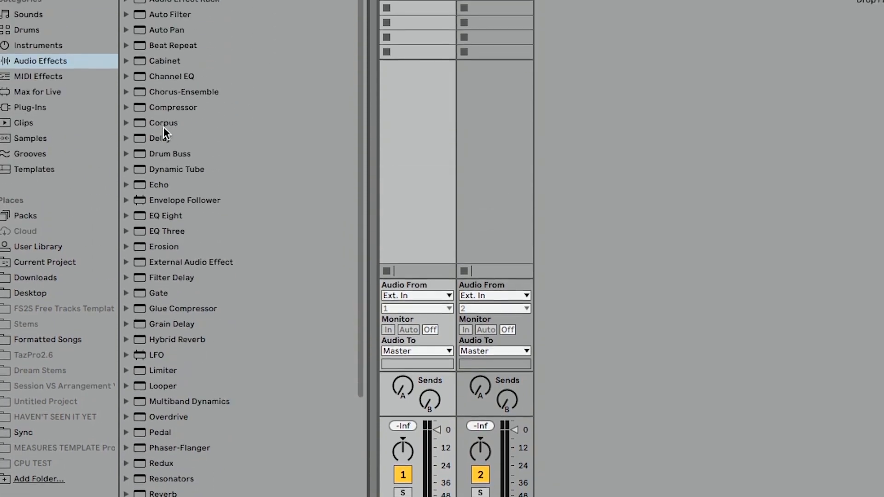
pyautogui.click(172, 239)
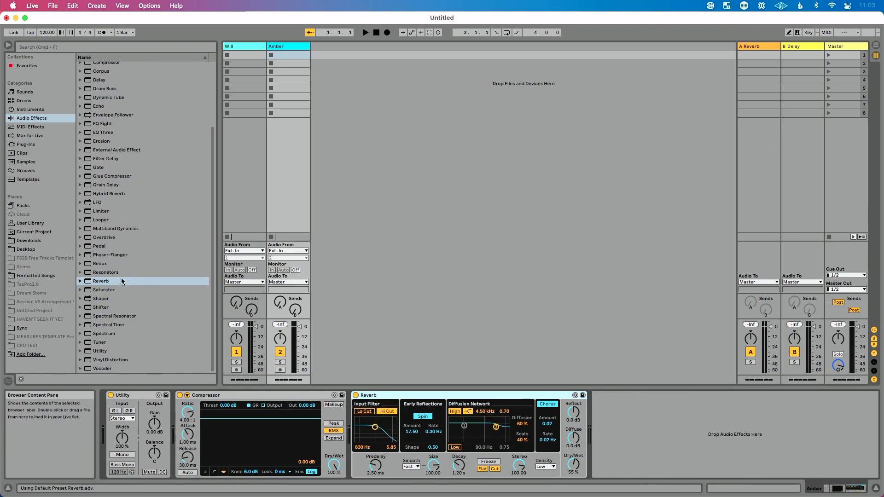
pyautogui.click(244, 46)
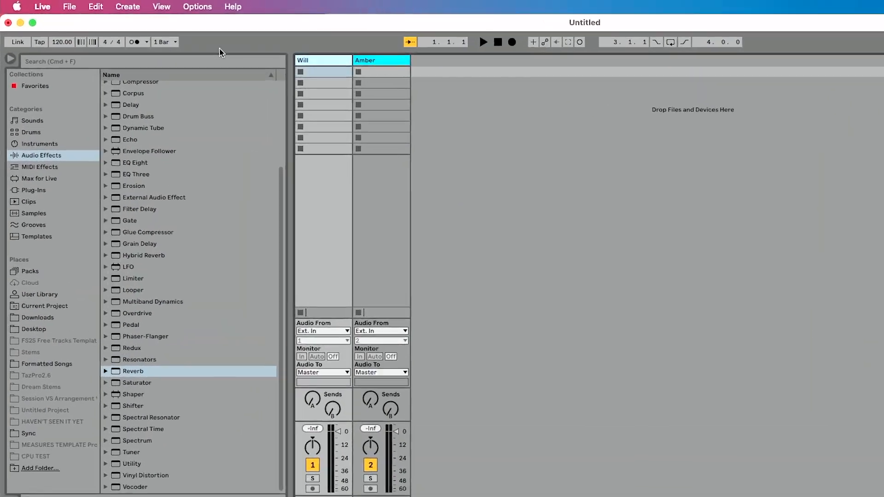
# Show the File menu commands, including Save Live Set As Template
pyautogui.click(68, 6)
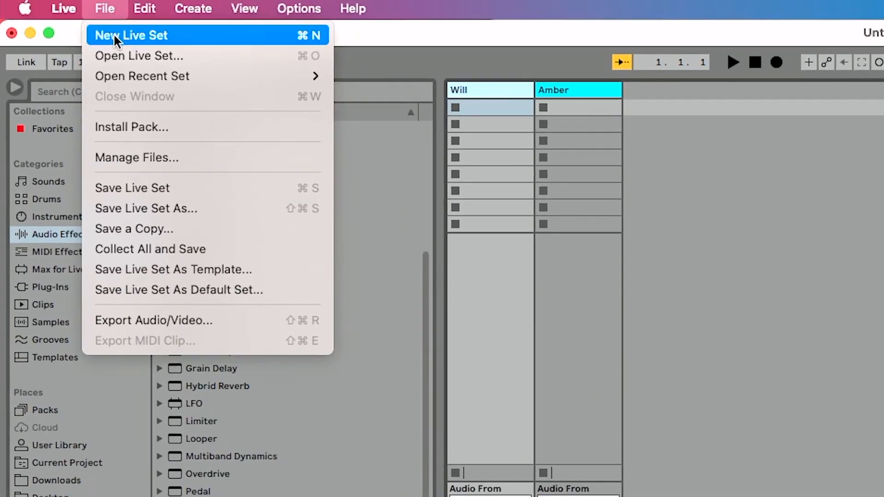
pyautogui.moveTo(142, 270)
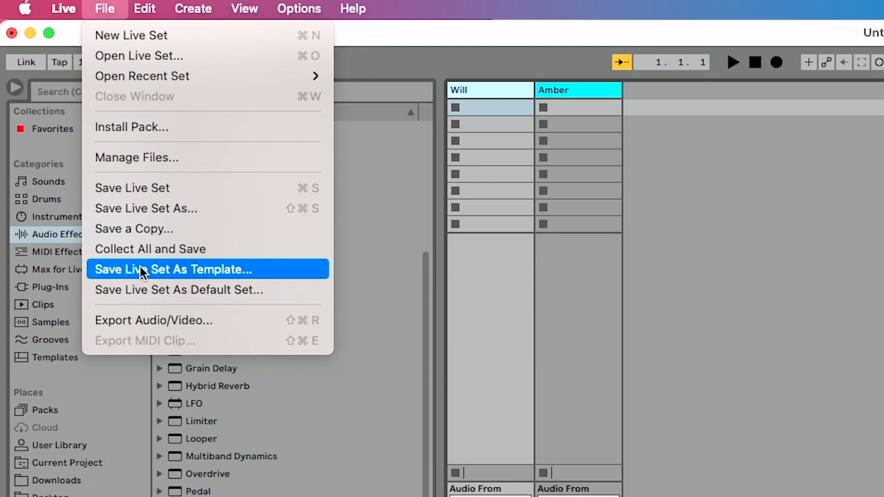
pyautogui.moveTo(138, 290)
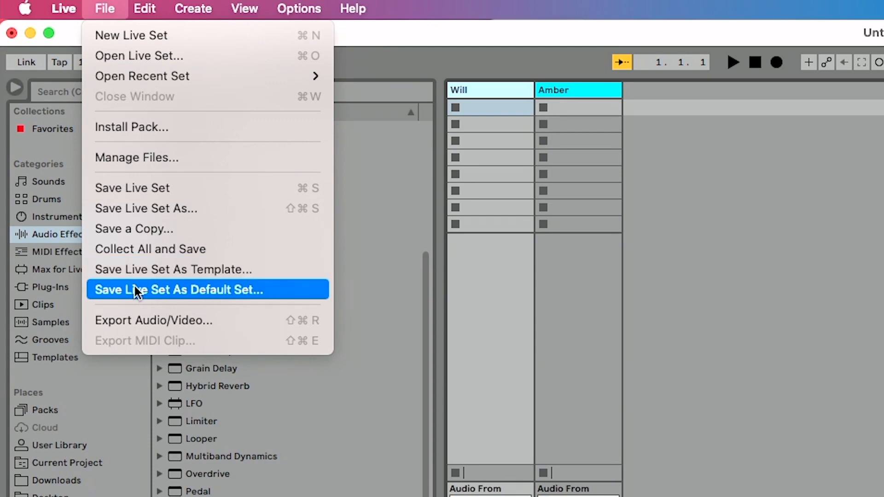
pyautogui.moveTo(132, 304)
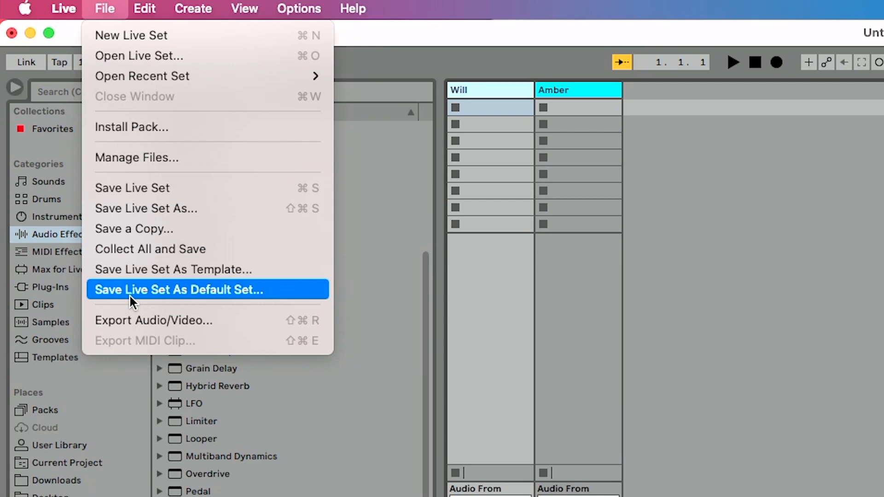
pyautogui.moveTo(173, 268)
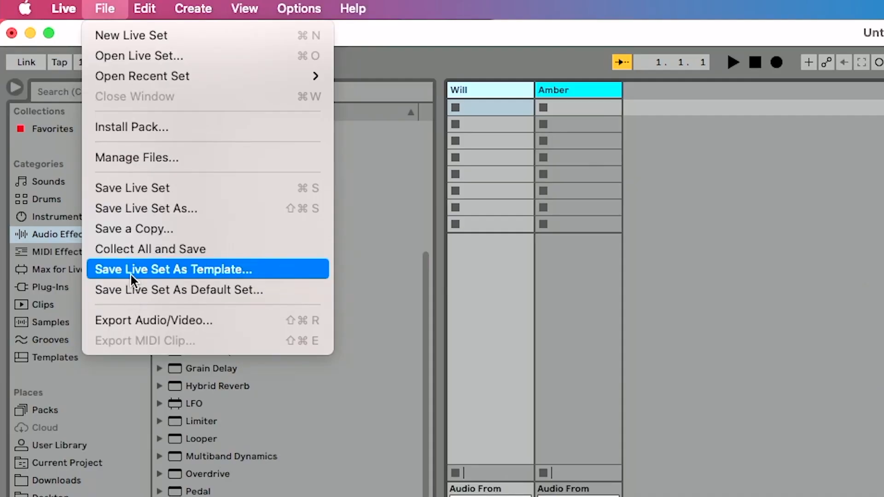
# Save the set as the template 'Will's Podcast Setup' and confirm it under Templates
pyautogui.click(173, 270)
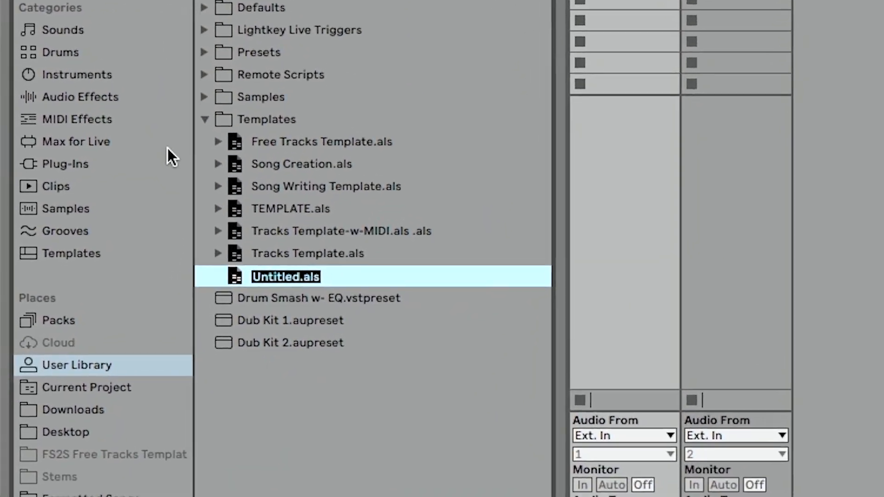
pyautogui.scroll(-3)
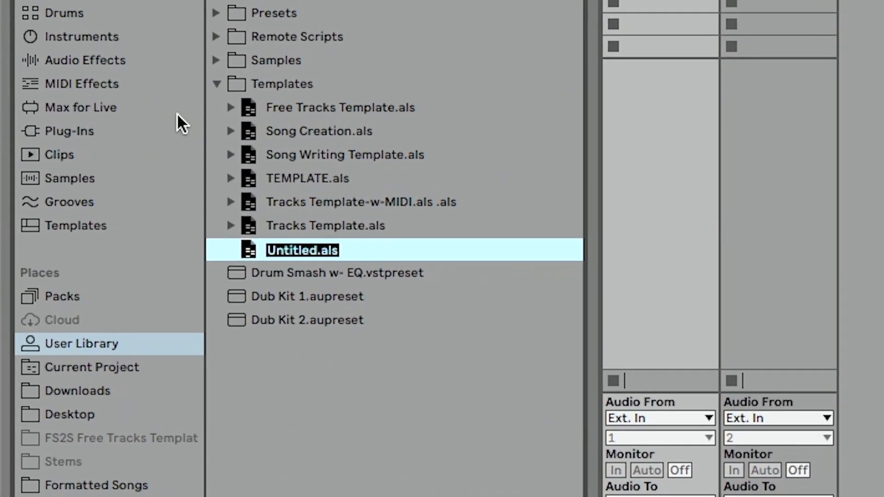
pyautogui.write("Will's Podcast Setup")
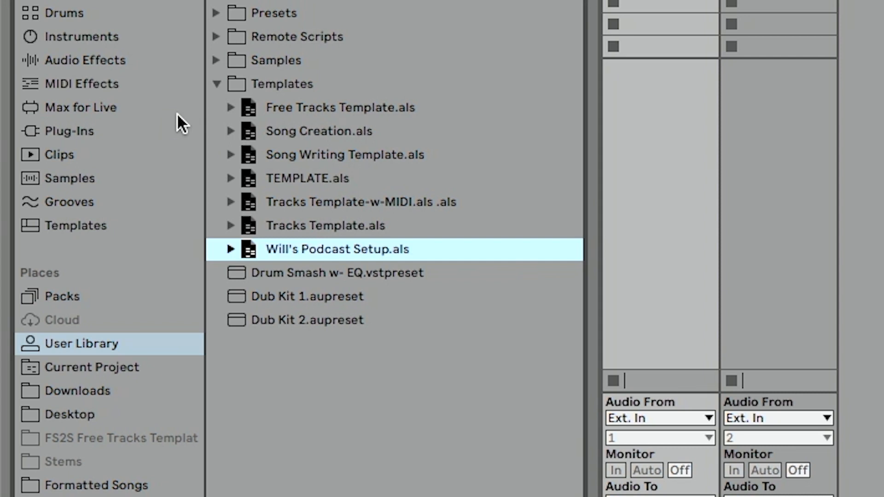
pyautogui.moveTo(102, 347)
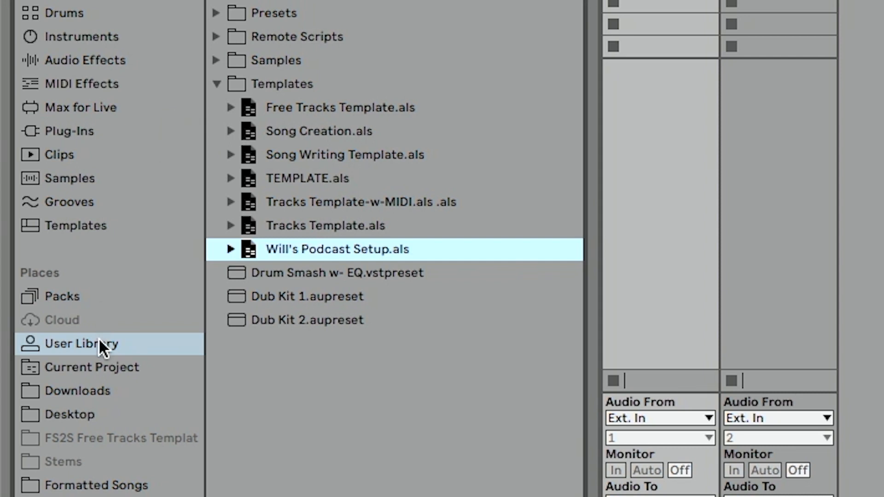
pyautogui.click(75, 225)
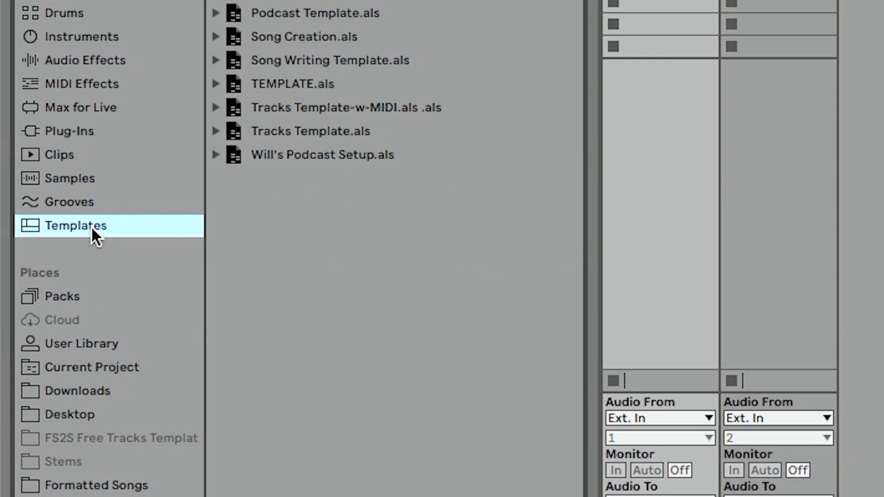
pyautogui.moveTo(342, 164)
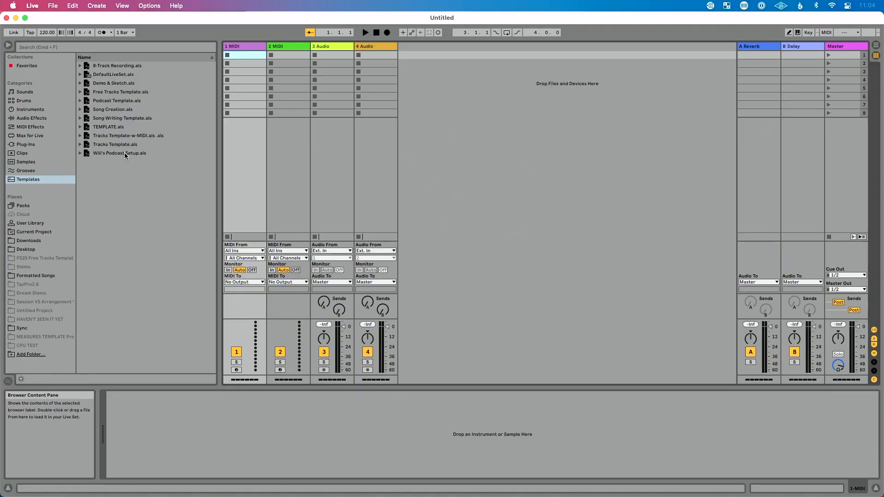
# Load Operator onto the first MIDI track and rename it Bass
pyautogui.doubleClick(119, 153)
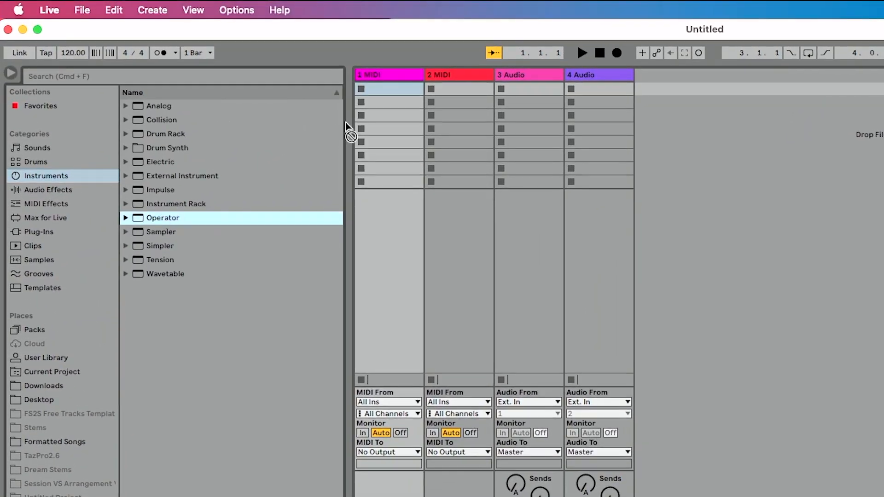
pyautogui.doubleClick(162, 218)
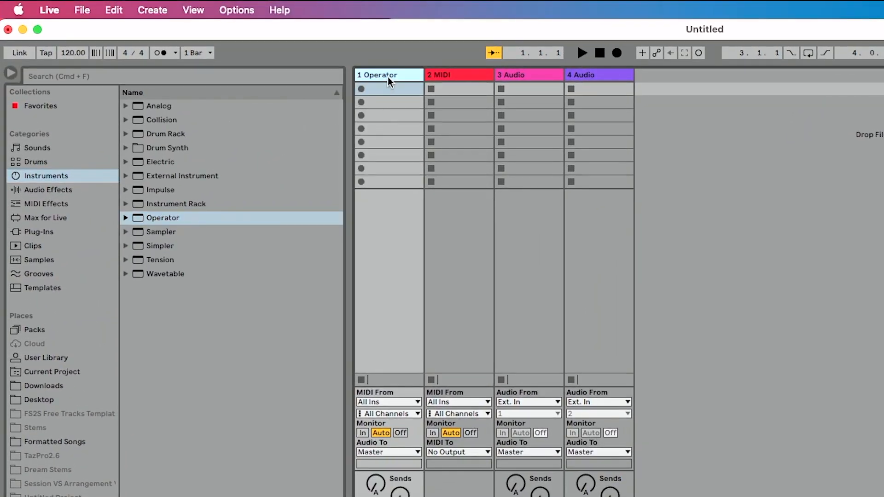
pyautogui.write('Bass')
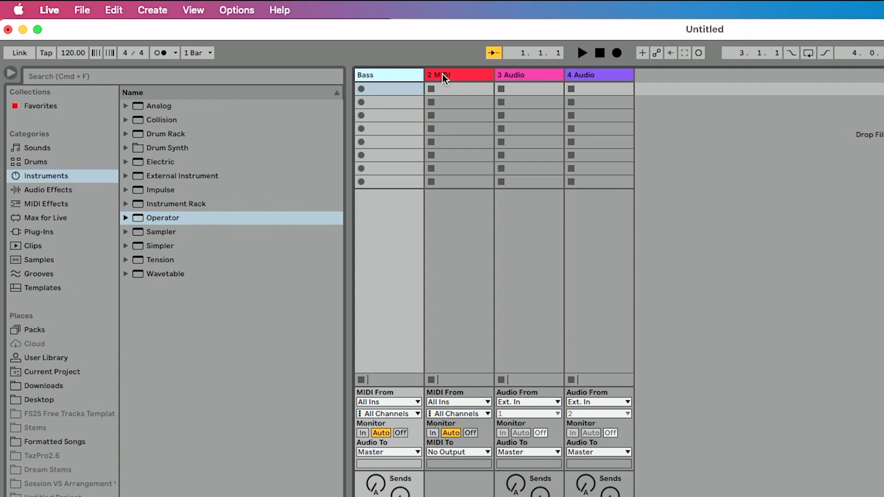
# Put a drum kit on the second track and select the audio track for removal
pyautogui.click(35, 161)
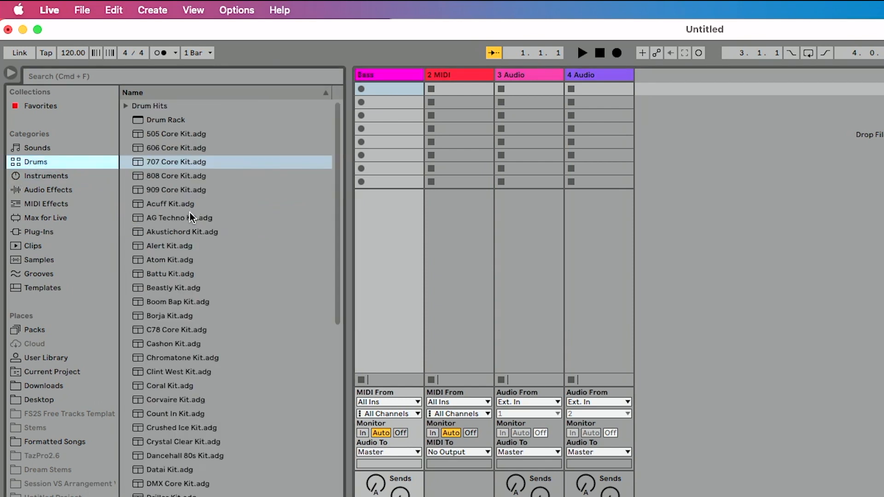
pyautogui.click(176, 190)
pyautogui.write('Drums')
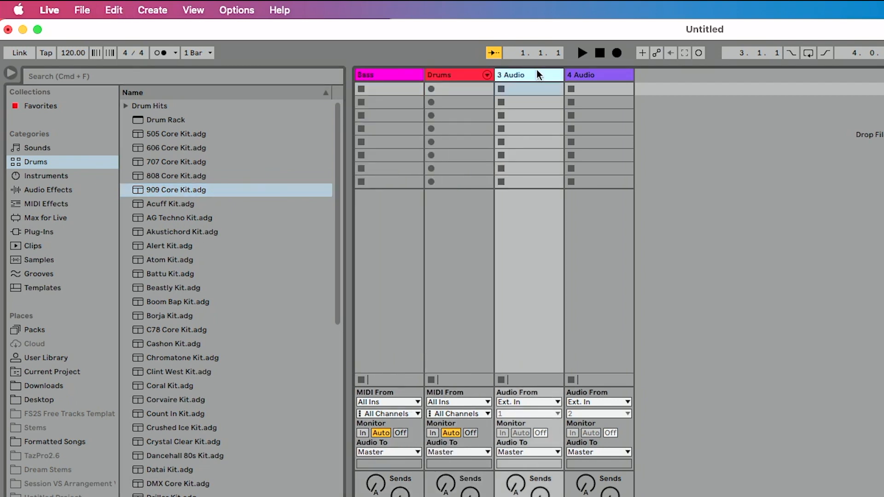
pyautogui.click(598, 75)
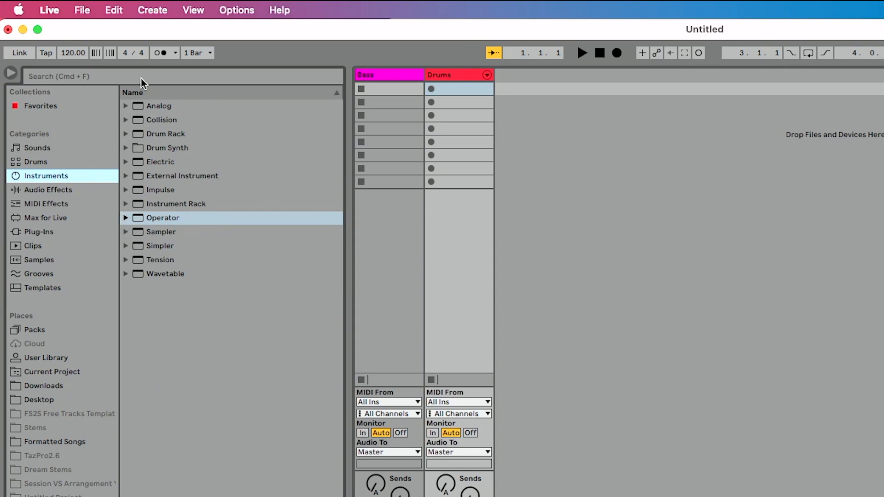
# Add a Grand Piano track and a Wide Pad track by searching 'grand piano' and 'pad'
pyautogui.write('grand piano')
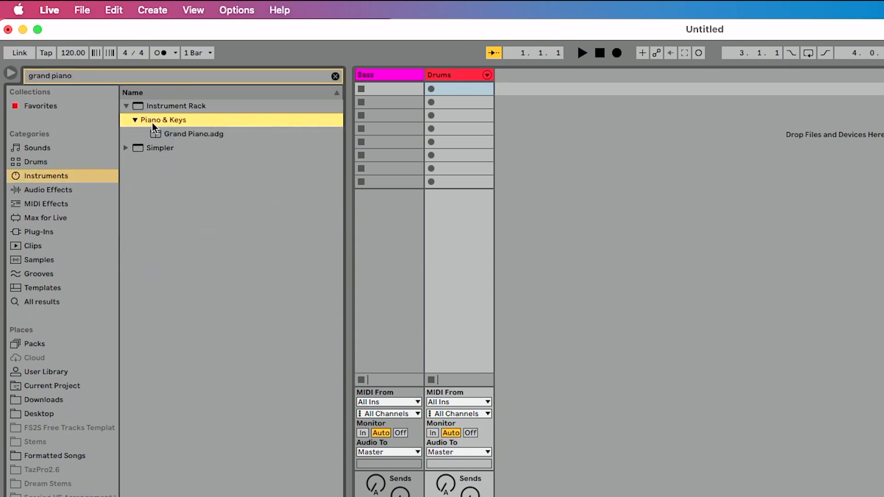
pyautogui.doubleClick(194, 133)
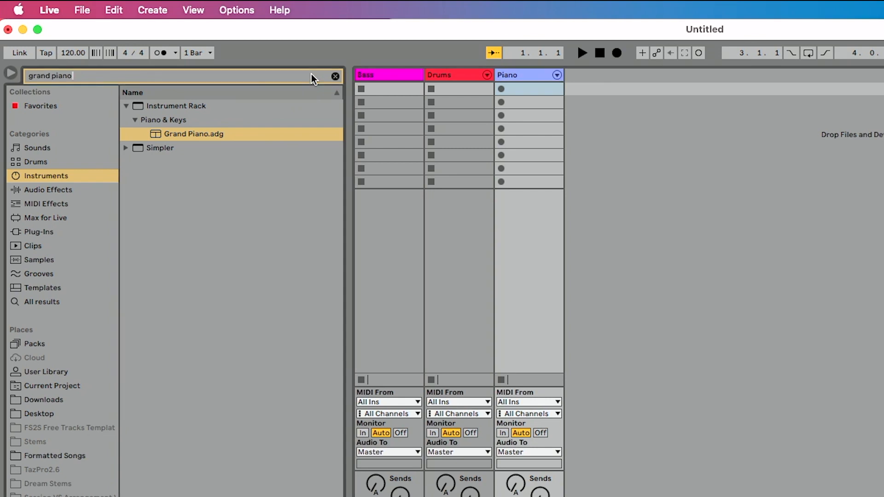
pyautogui.write('pad')
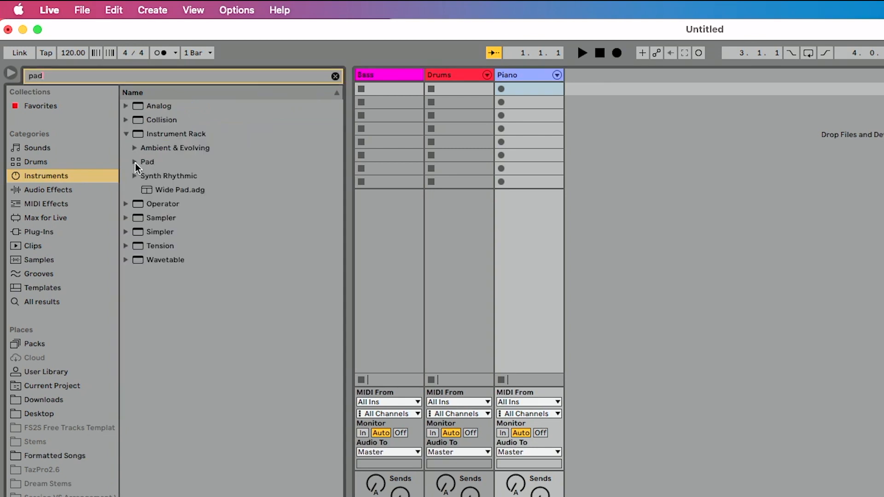
pyautogui.click(180, 189)
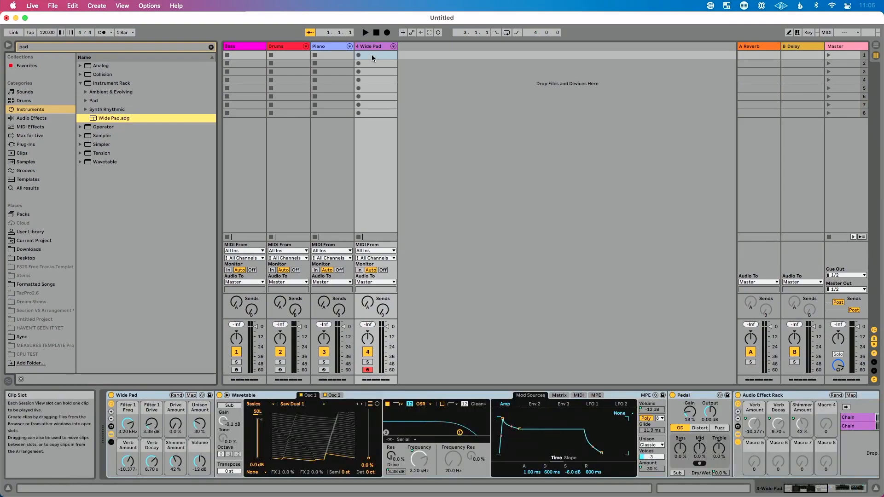
pyautogui.moveTo(222, 411)
pyautogui.write('Pad')
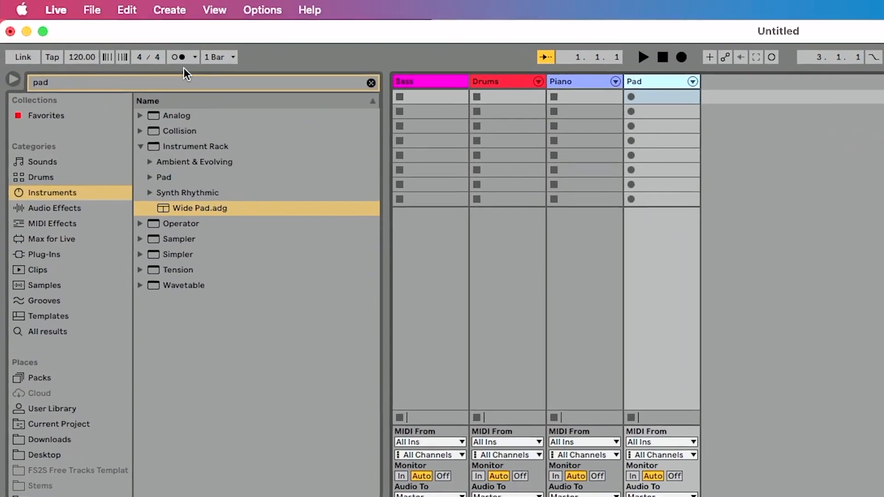
# Save the set as the template 'Composing Template' and select it under Templates
pyautogui.click(91, 9)
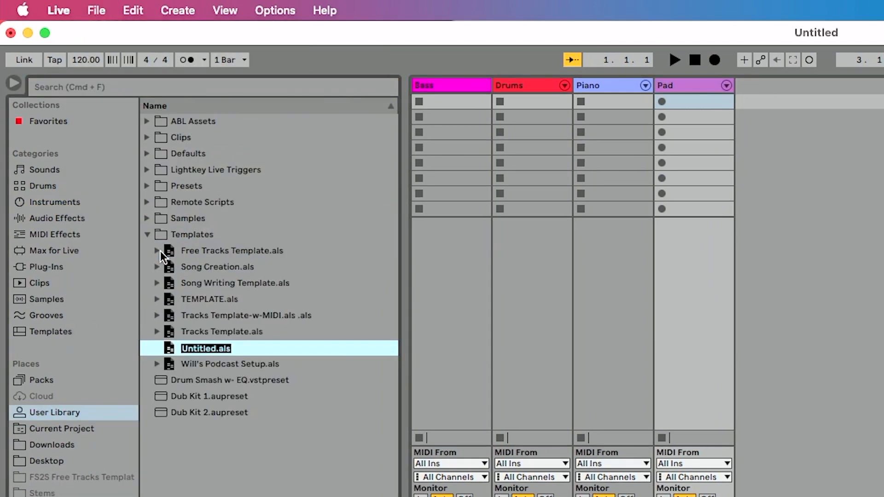
pyautogui.write('Comp')
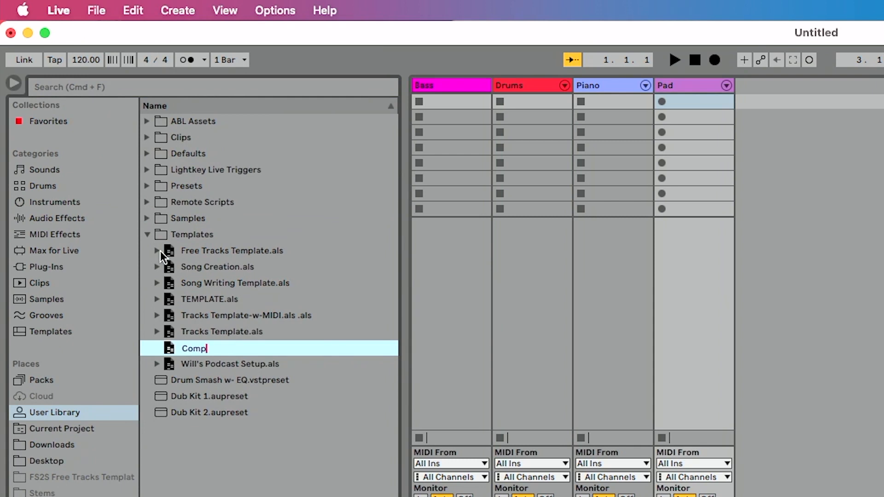
pyautogui.write('osing Template.als')
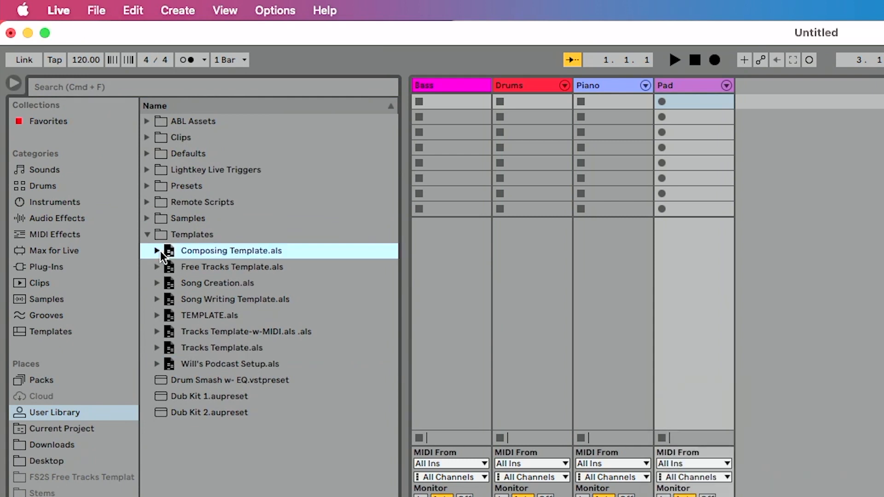
pyautogui.click(50, 332)
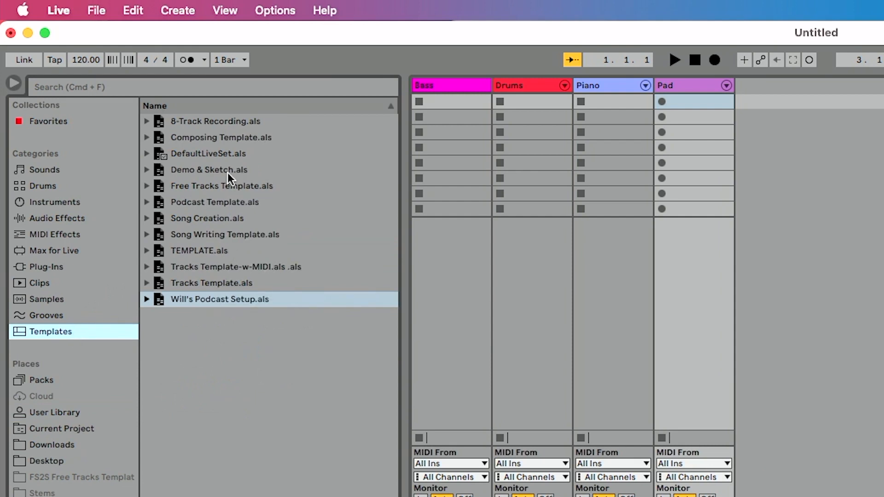
pyautogui.click(220, 137)
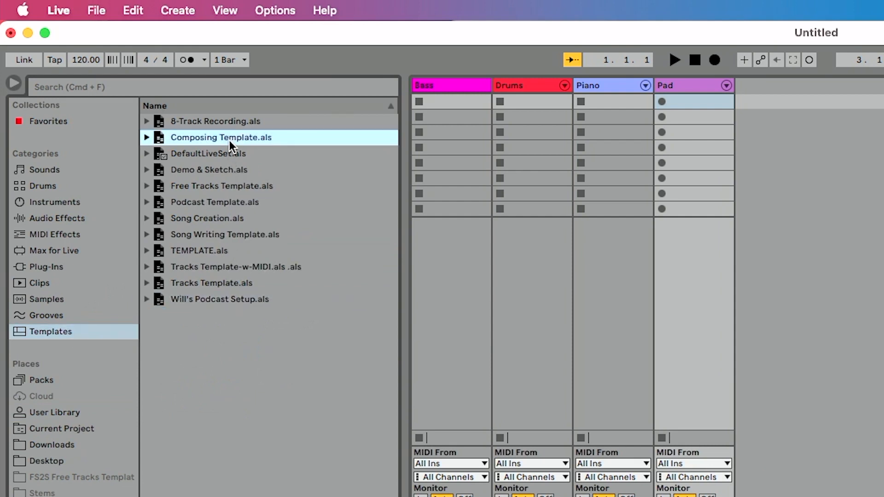
pyautogui.moveTo(234, 305)
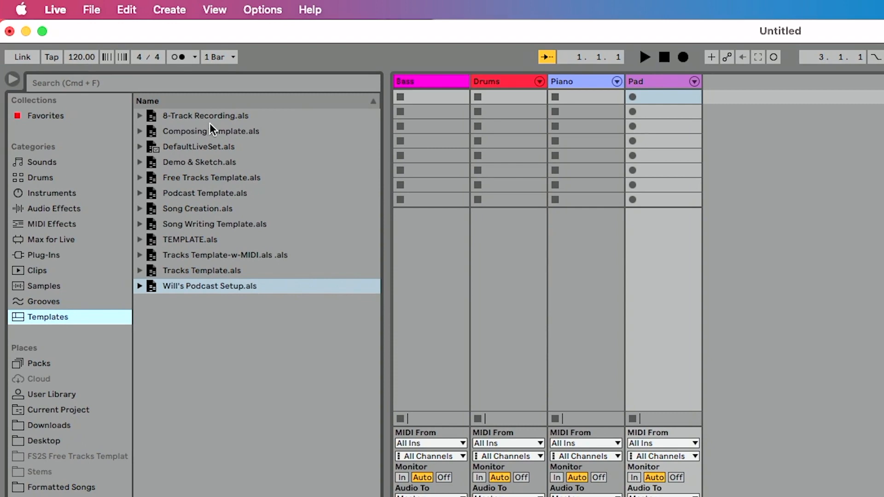
# Make Composing Template the default Live Set, then load the previous DefaultLiveSet.als
pyautogui.rightClick(210, 131)
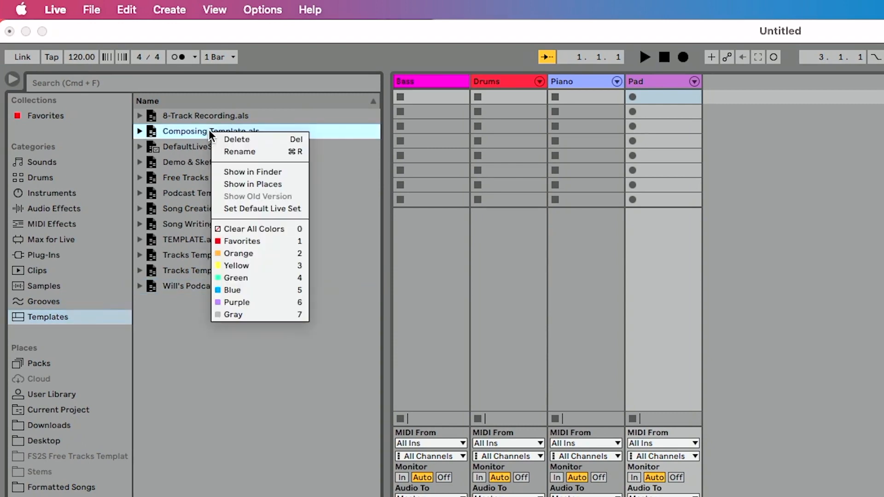
pyautogui.moveTo(268, 188)
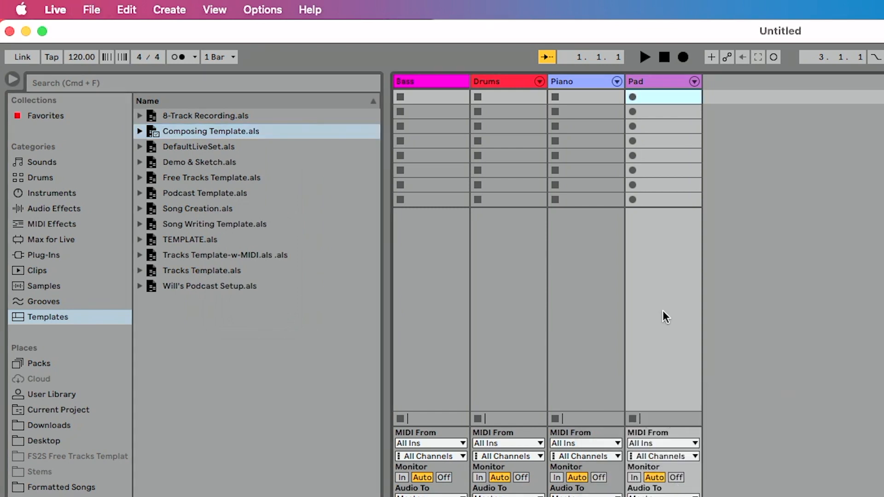
pyautogui.moveTo(651, 455)
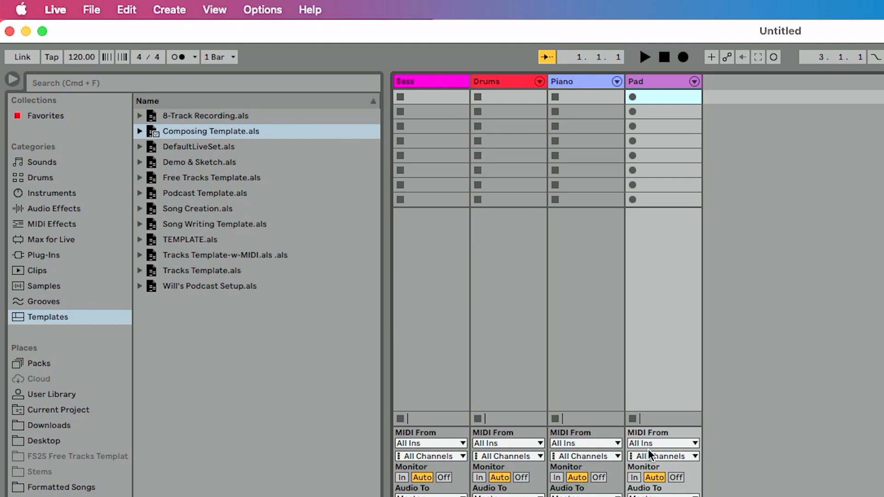
pyautogui.moveTo(693, 254)
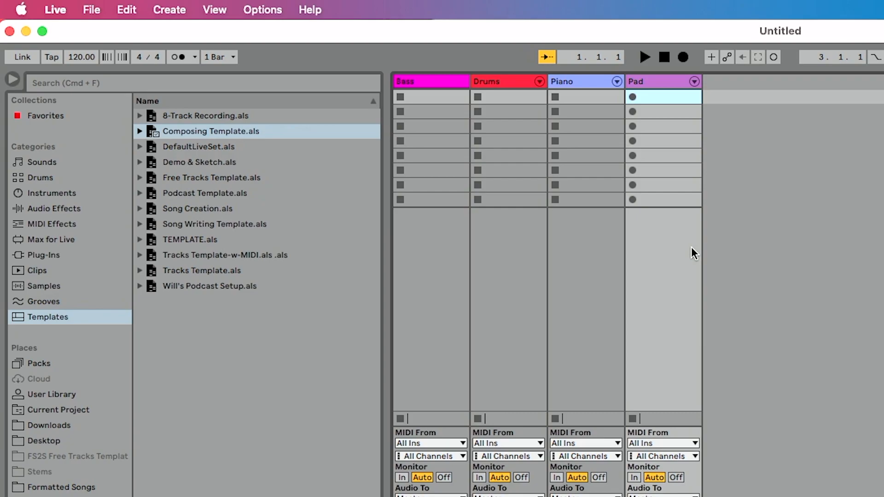
pyautogui.moveTo(355, 184)
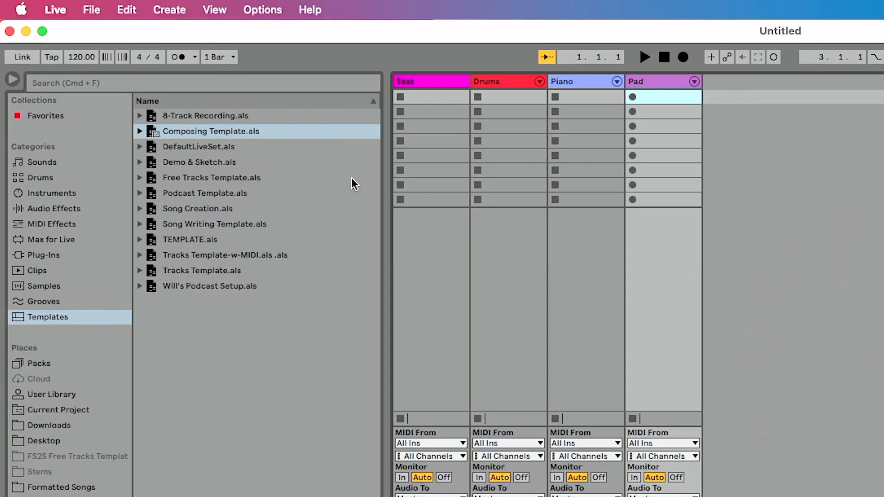
pyautogui.rightClick(198, 146)
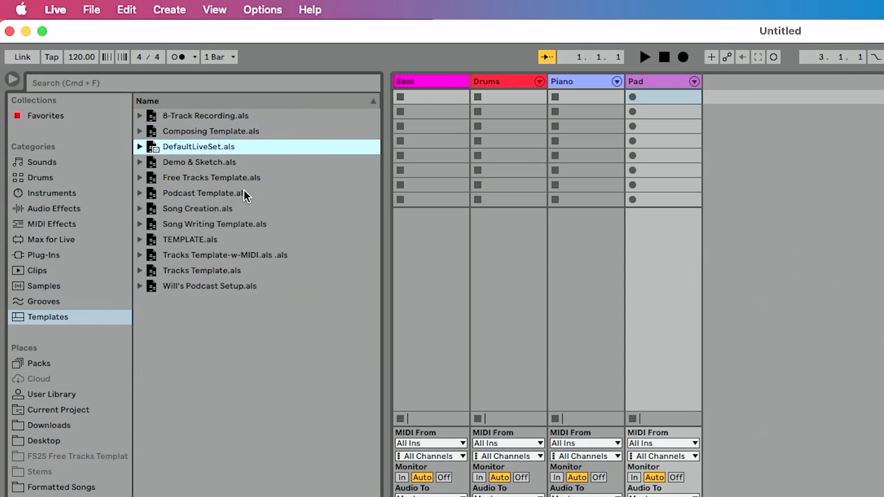
pyautogui.doubleClick(198, 147)
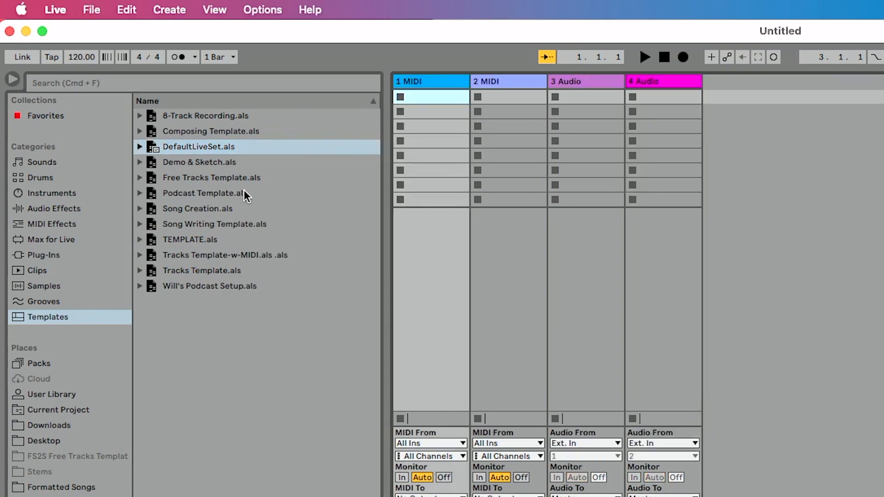